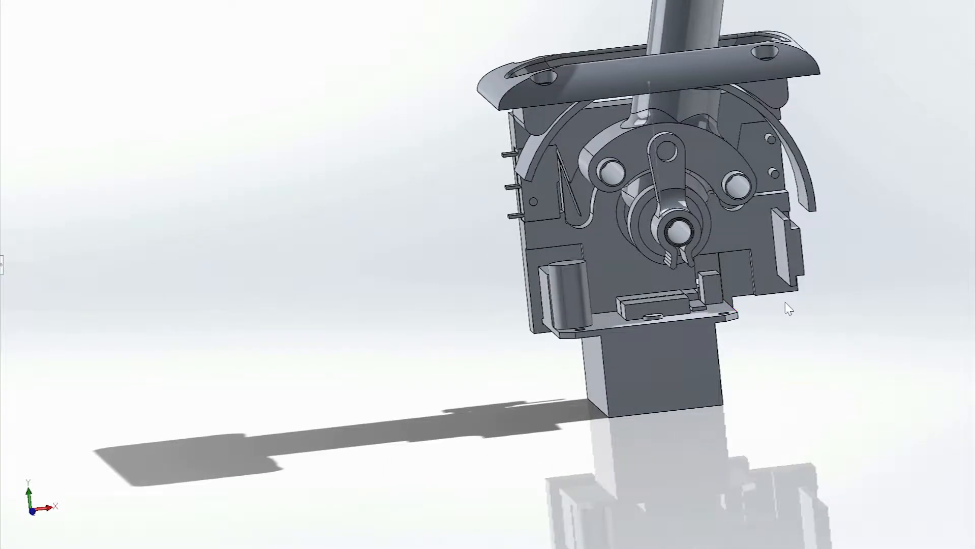
Step: Bring up the context menu for the Side Mount component in the graphics area
{"action": "right_click", "coordinate": [345, 345]}
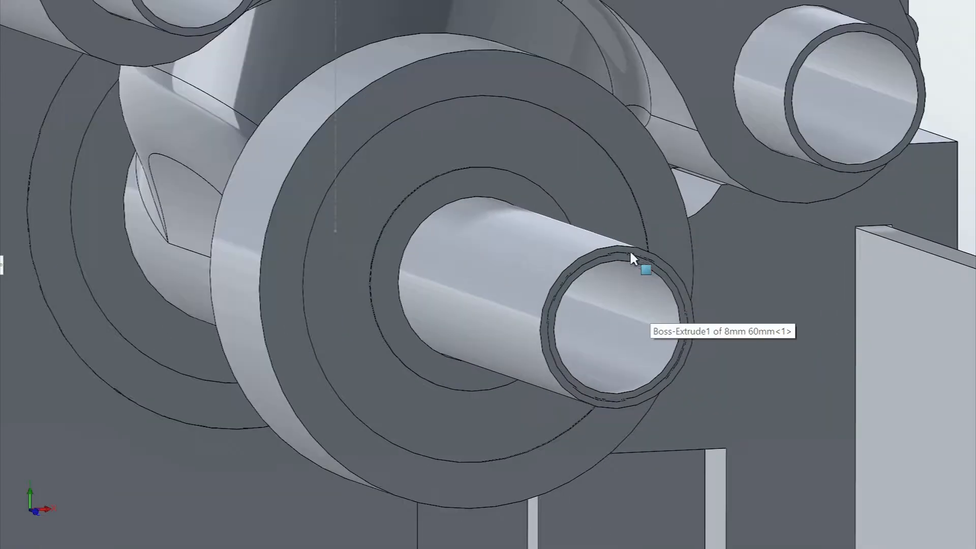
{"action": "mouse_move", "coordinate": [824, 153]}
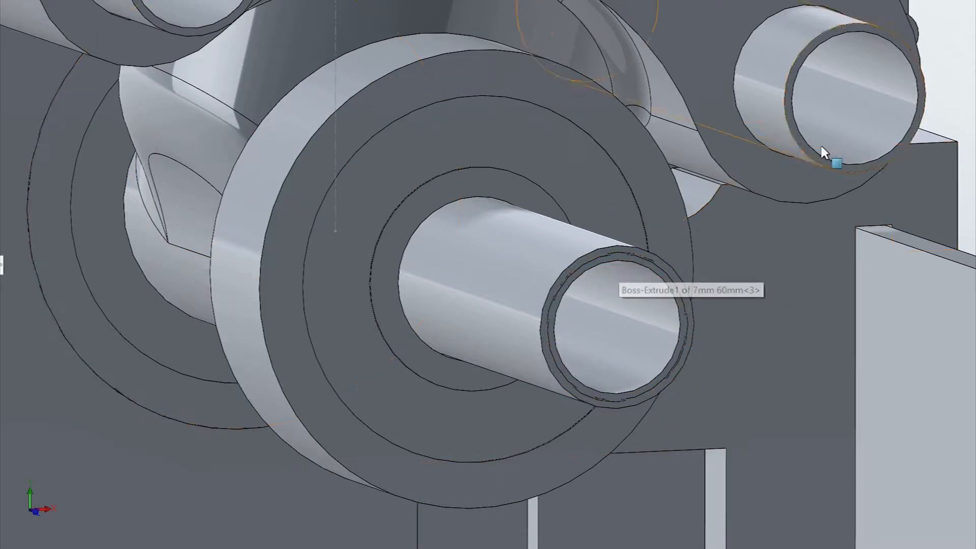
{"action": "mouse_move", "coordinate": [578, 267]}
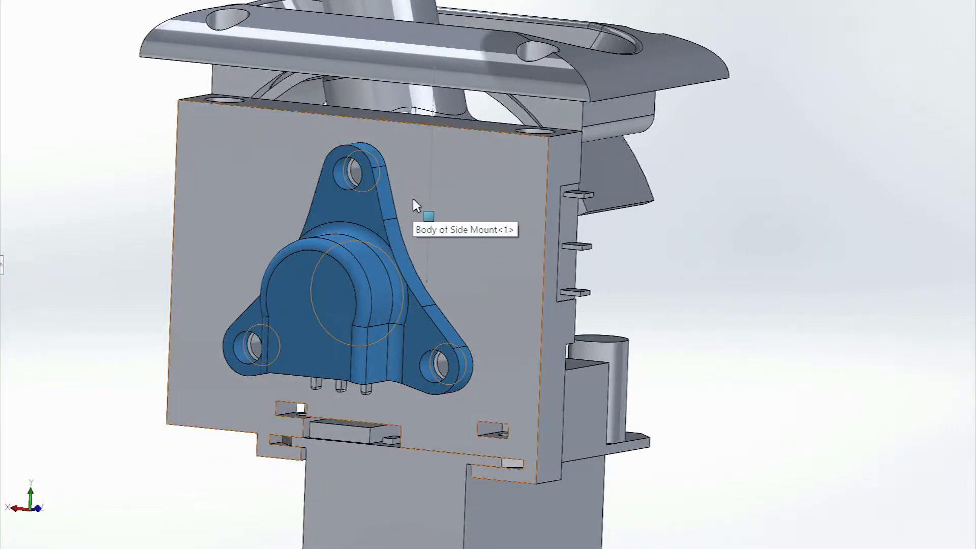
{"action": "mouse_move", "coordinate": [464, 278]}
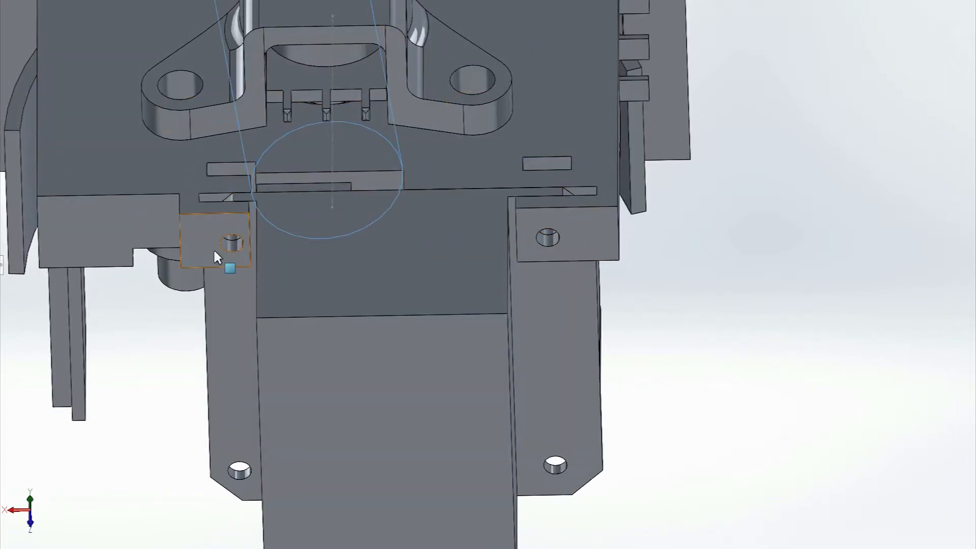
{"action": "mouse_move", "coordinate": [566, 190]}
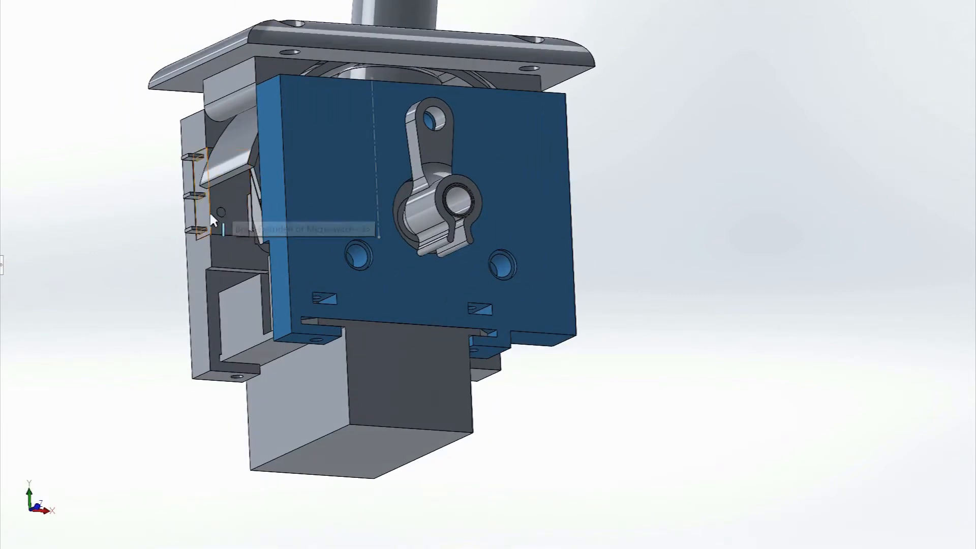
{"action": "mouse_move", "coordinate": [227, 205]}
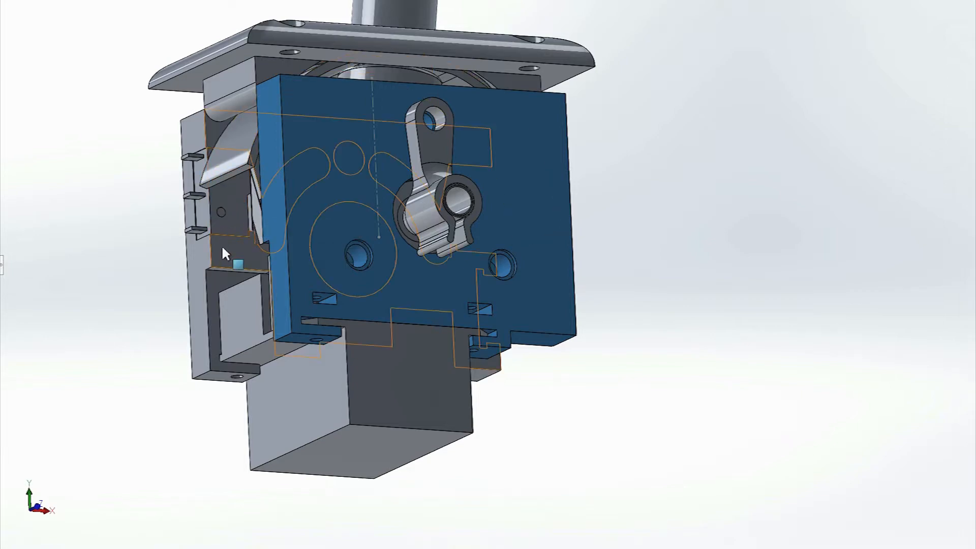
{"action": "right_click", "coordinate": [323, 224]}
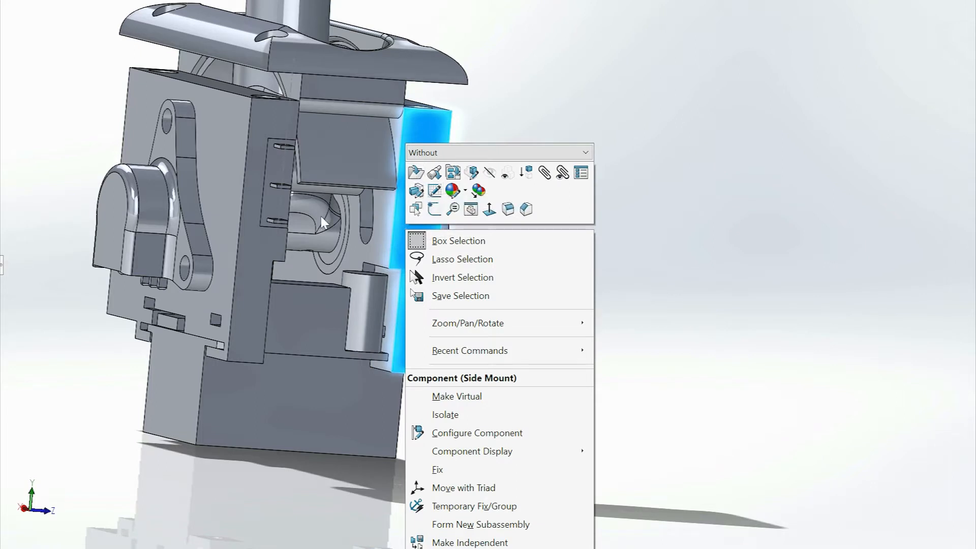